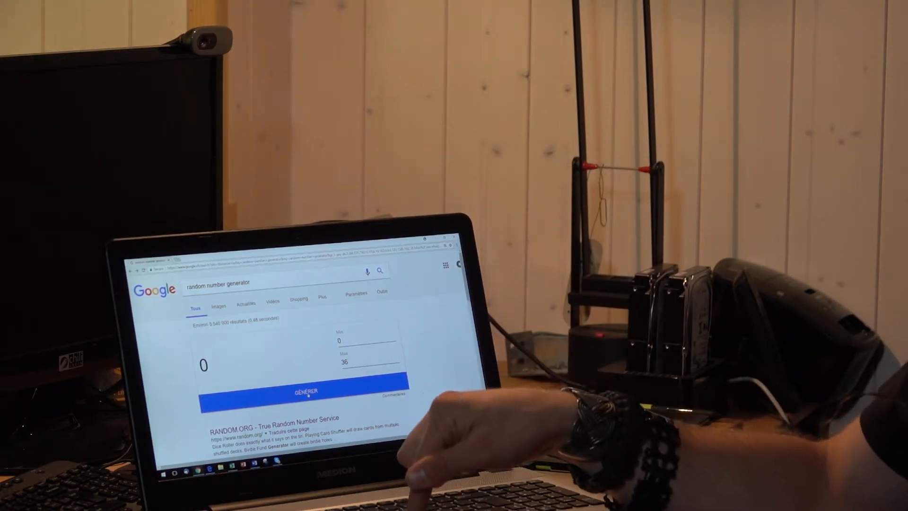
- Generate a new random number between 0 and 36, producing 30
left_click(308, 390)
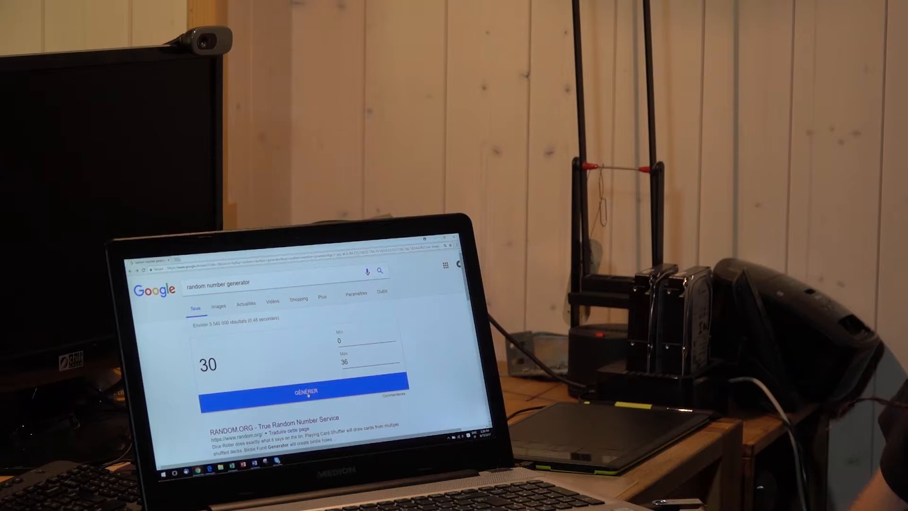